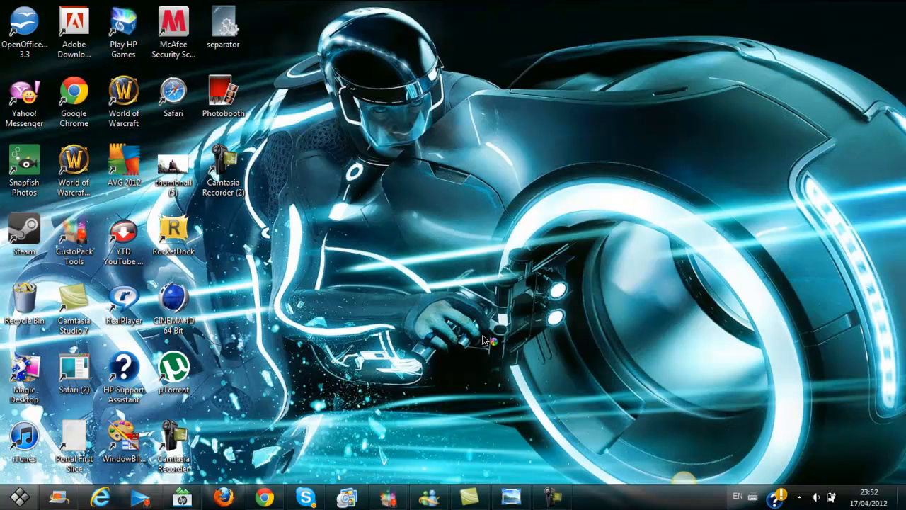
Launch Photobooth from its desktop icon and answer the Flash Player camera access prompt.
double_click(228, 92)
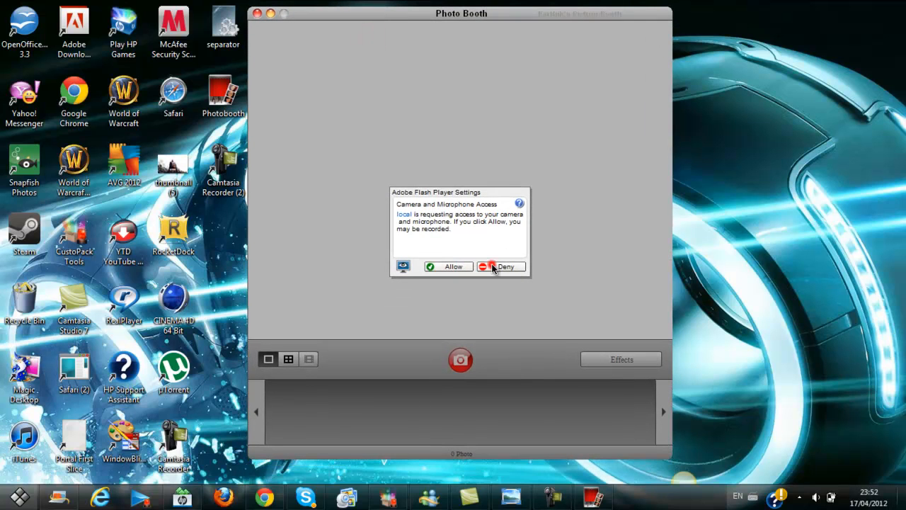
click(504, 266)
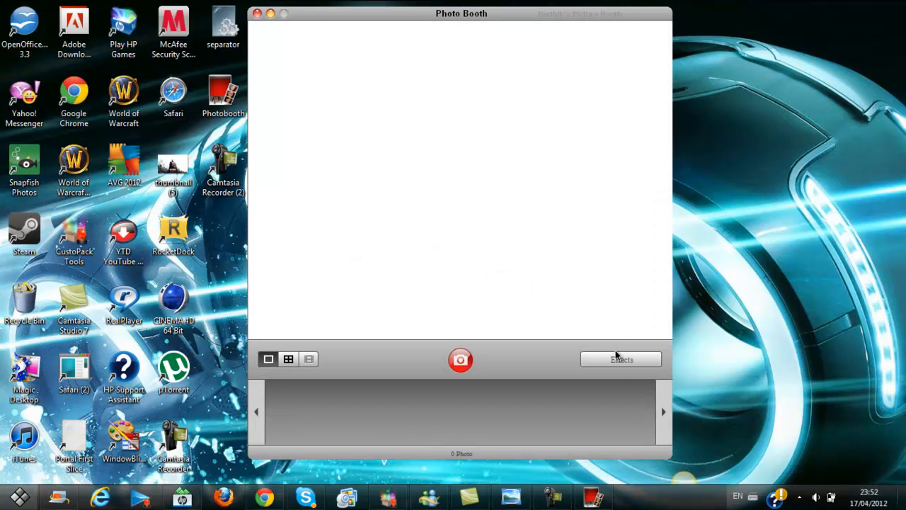
Show the effect previews, page forward through them, then close Photo Booth.
click(621, 359)
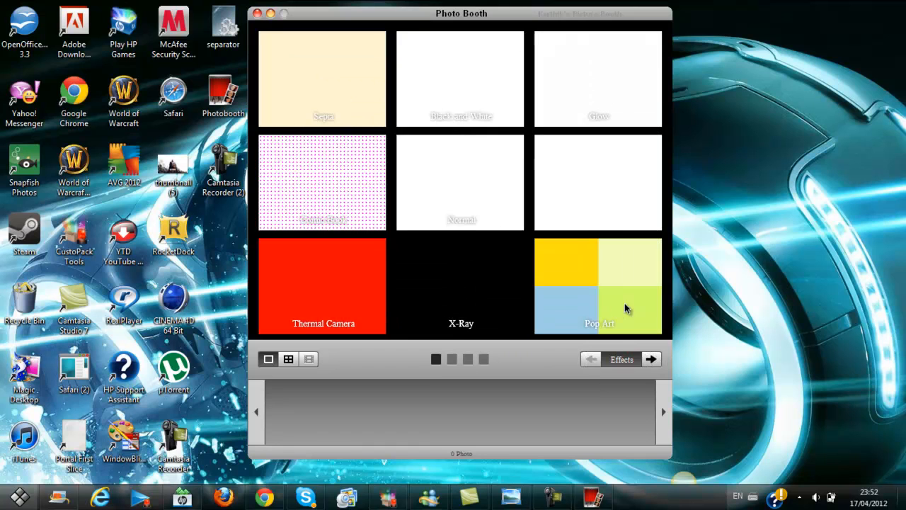
click(652, 359)
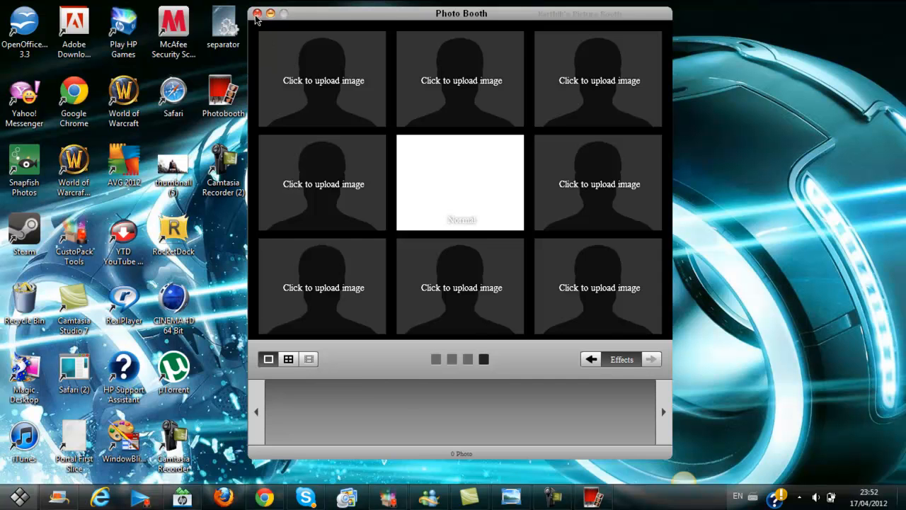
click(265, 12)
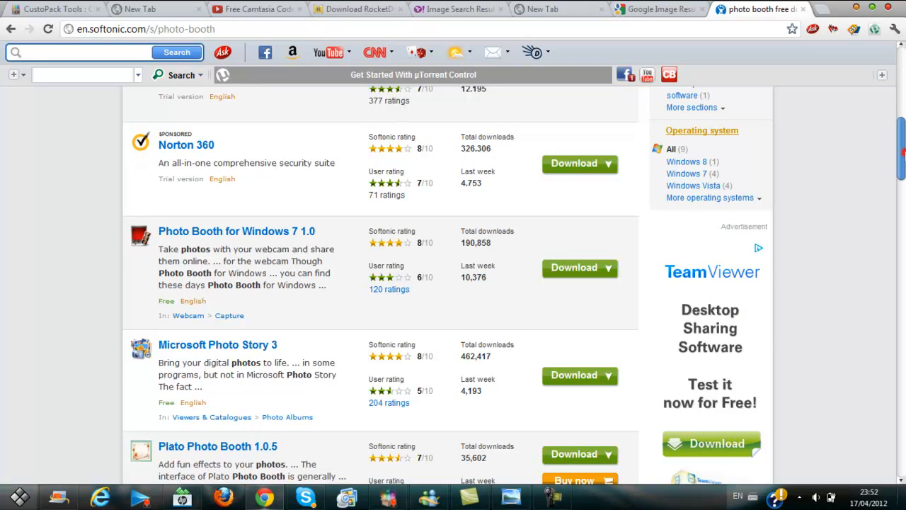
Scroll the Softonic results to the Photo Booth for Windows 7 1.0 Download button.
scroll(down, 3)
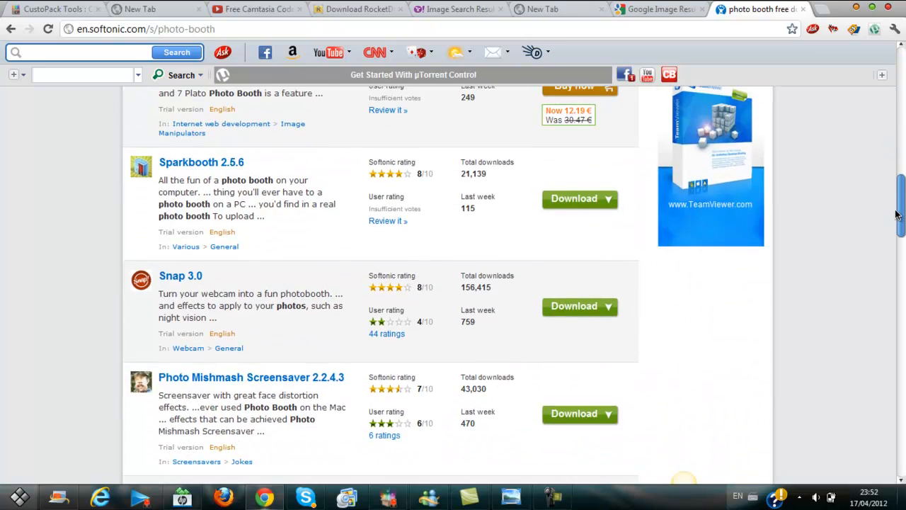
scroll(up, 3)
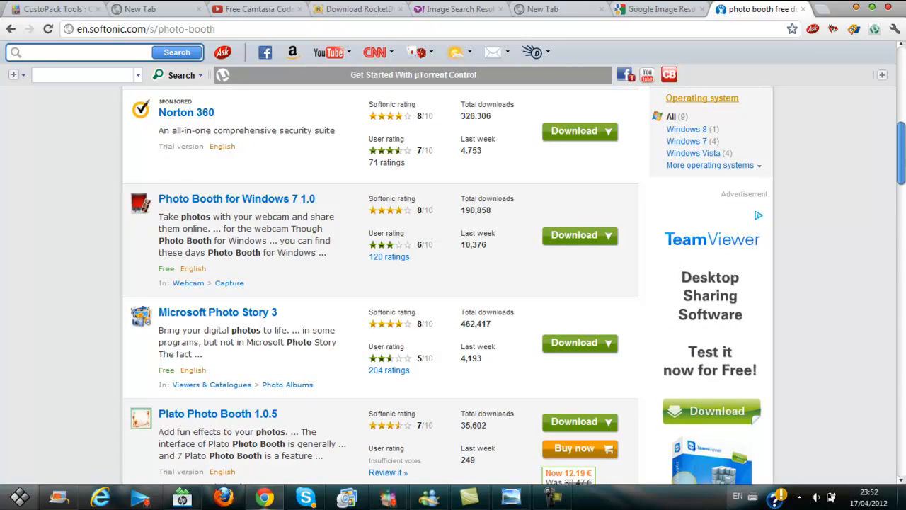
scroll(up, 3)
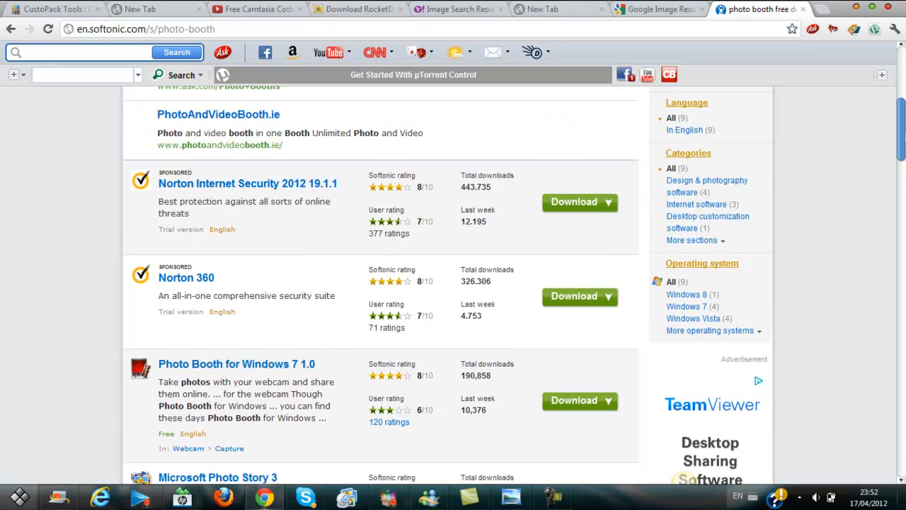
scroll(down, 3)
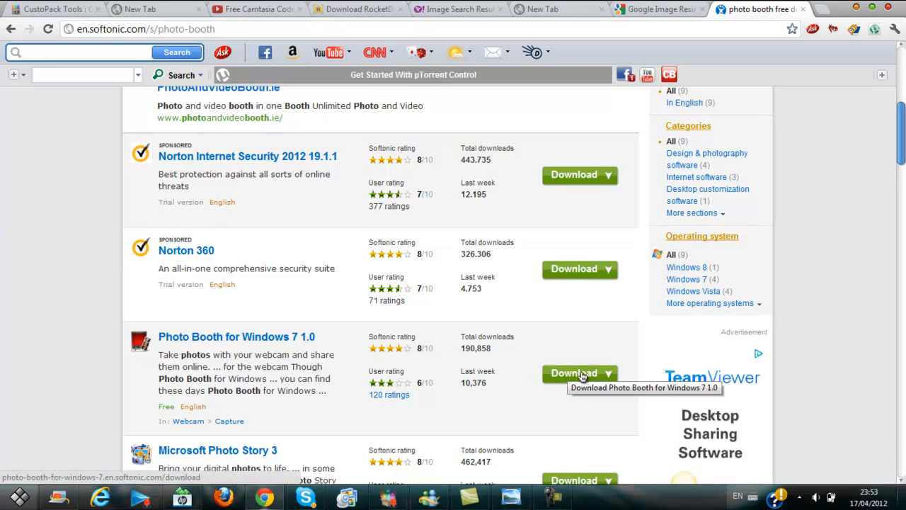
mouse_move(362, 279)
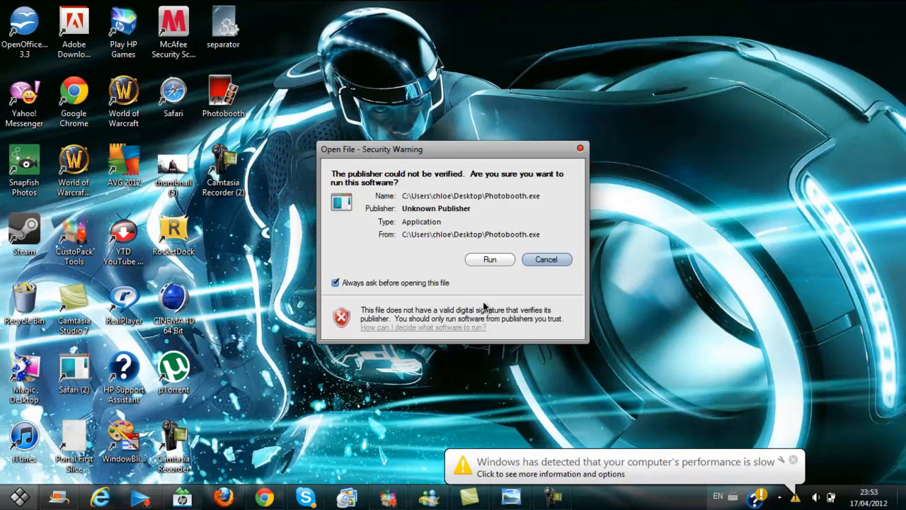
Run Photobooth.exe past the security warning, answer the Flash camera prompt, and close it.
click(489, 259)
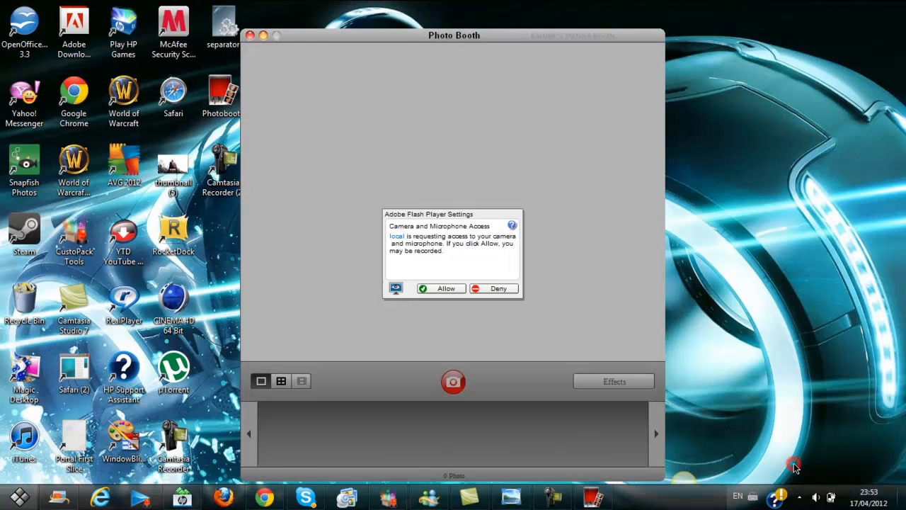
click(441, 288)
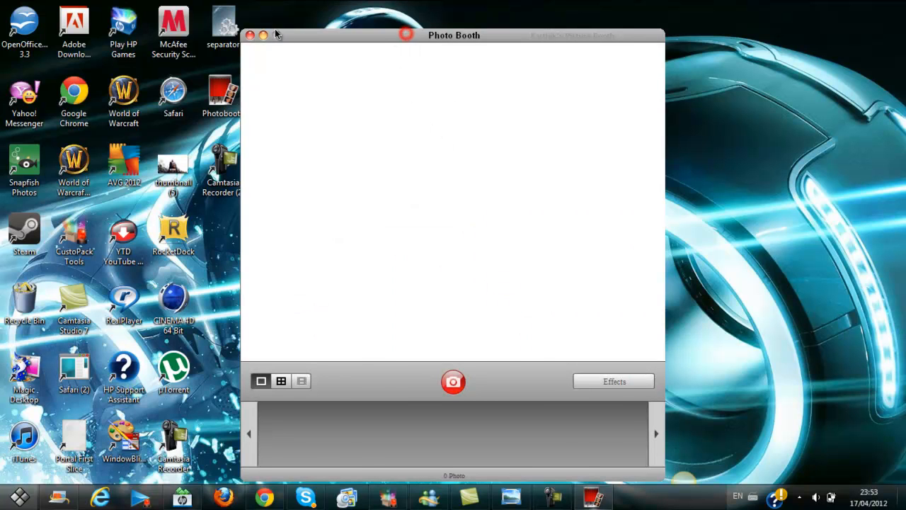
click(249, 34)
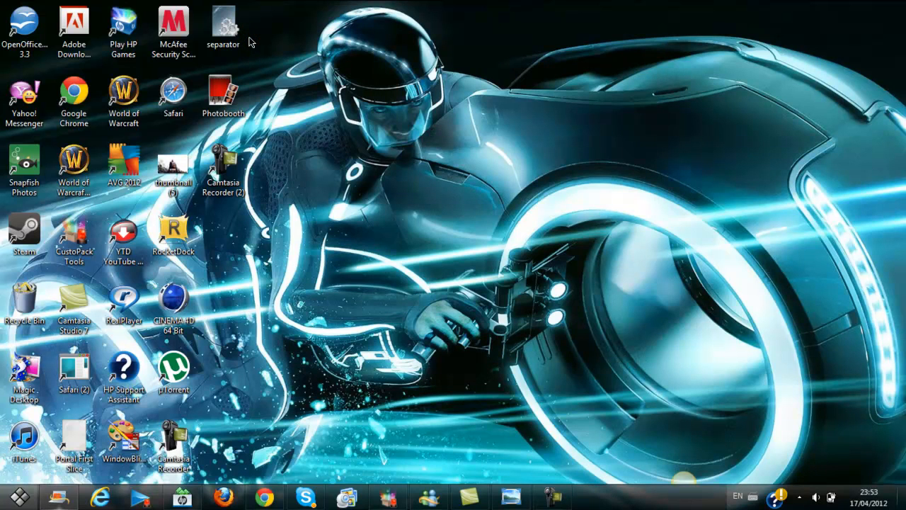